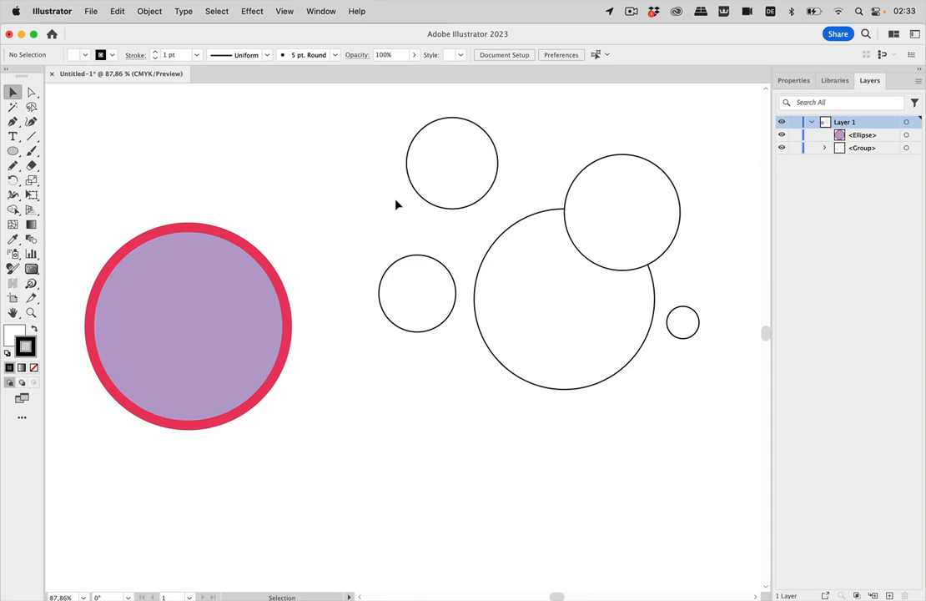
Select the entire group of white outlined circles on the right of the artboard
click(454, 183)
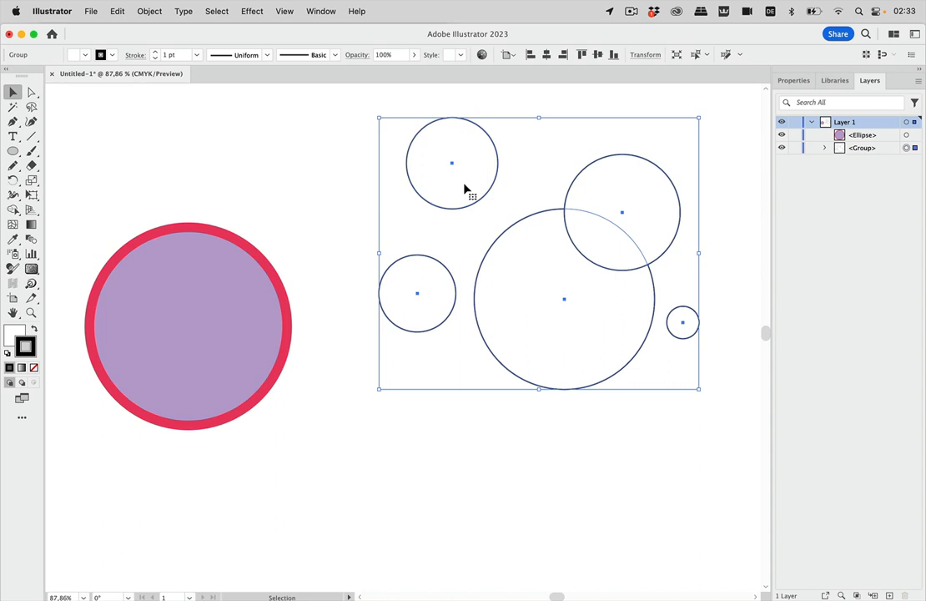
mouse_move(467, 182)
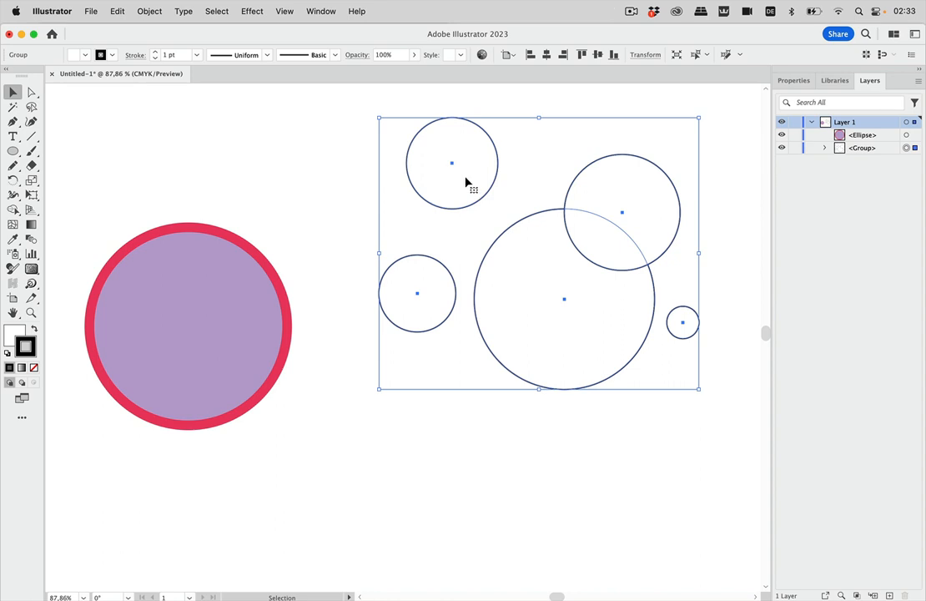
mouse_move(474, 167)
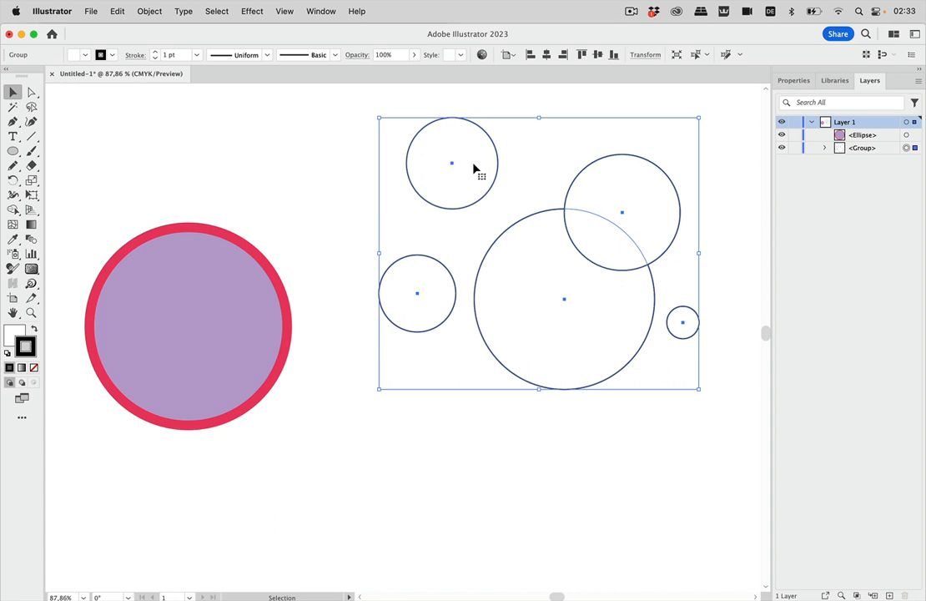
mouse_move(434, 230)
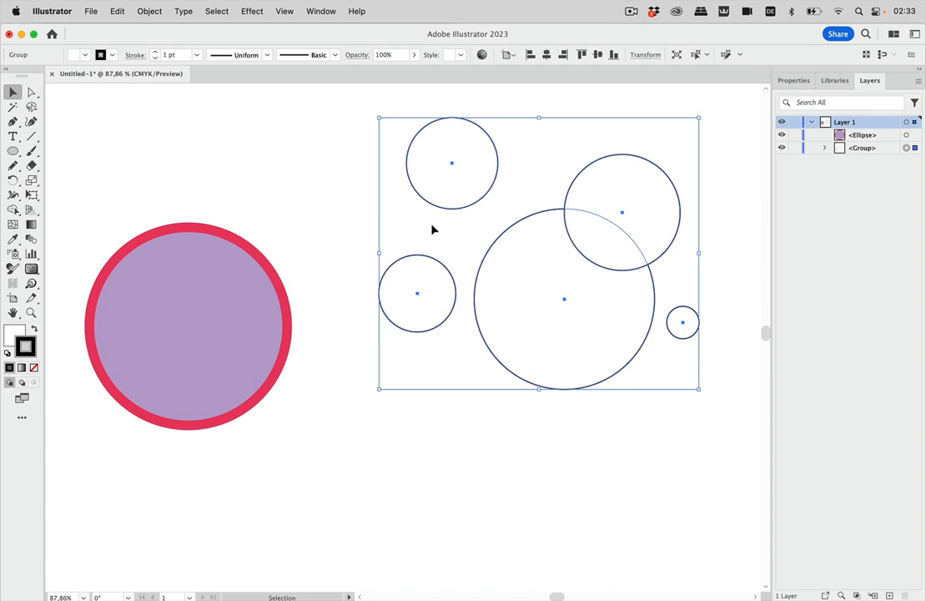
click(187, 325)
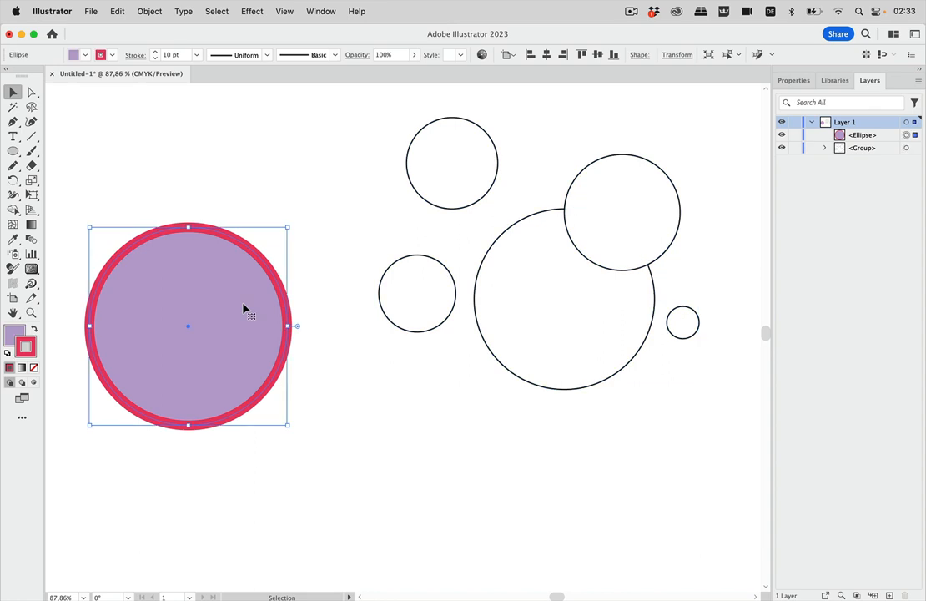
mouse_move(304, 274)
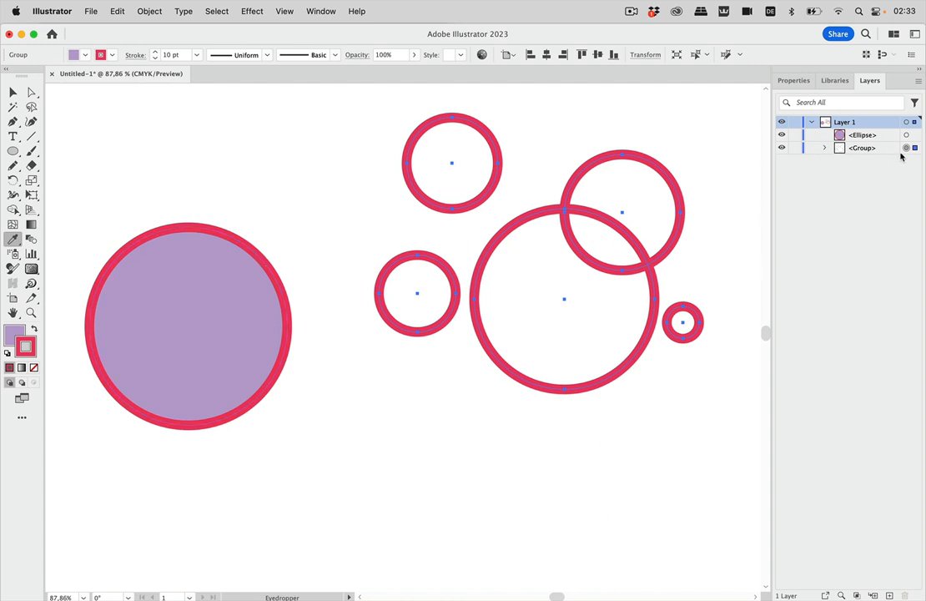
mouse_move(906, 147)
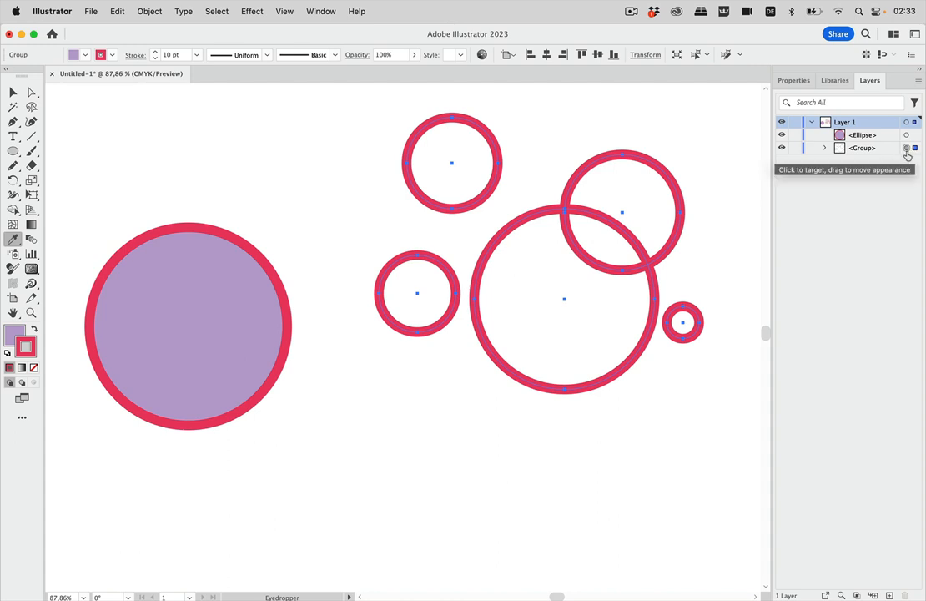
mouse_move(908, 164)
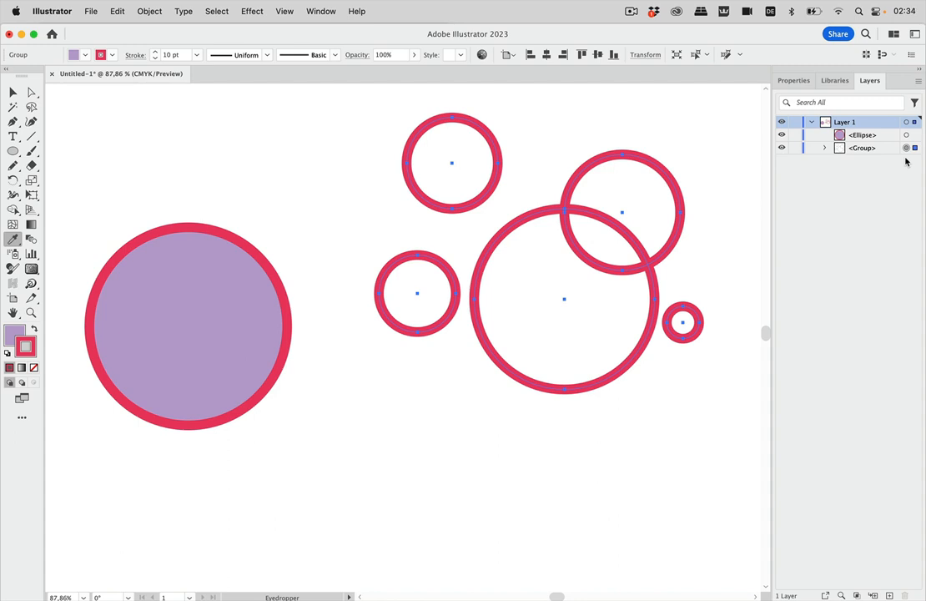
mouse_move(871, 146)
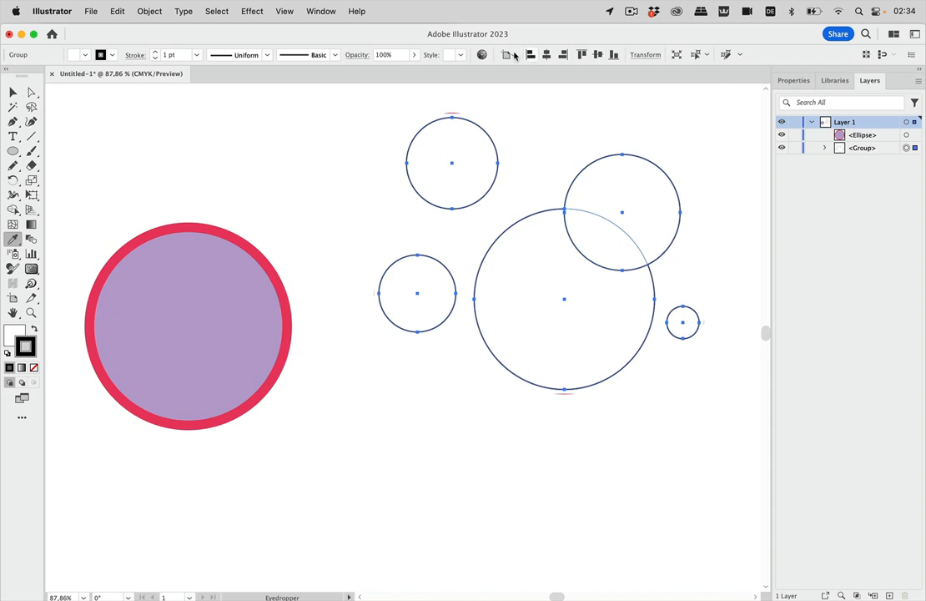
mouse_move(271, 162)
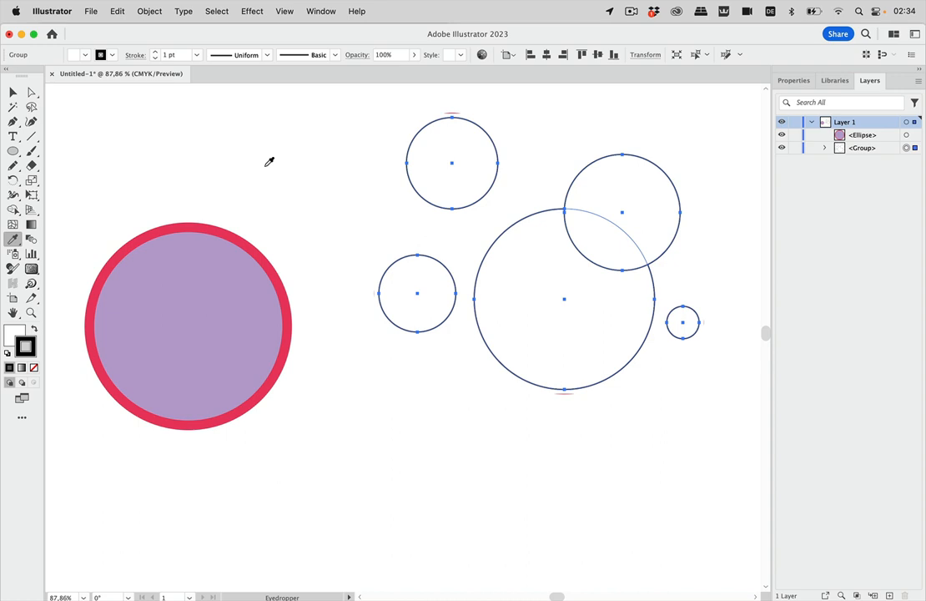
mouse_move(214, 352)
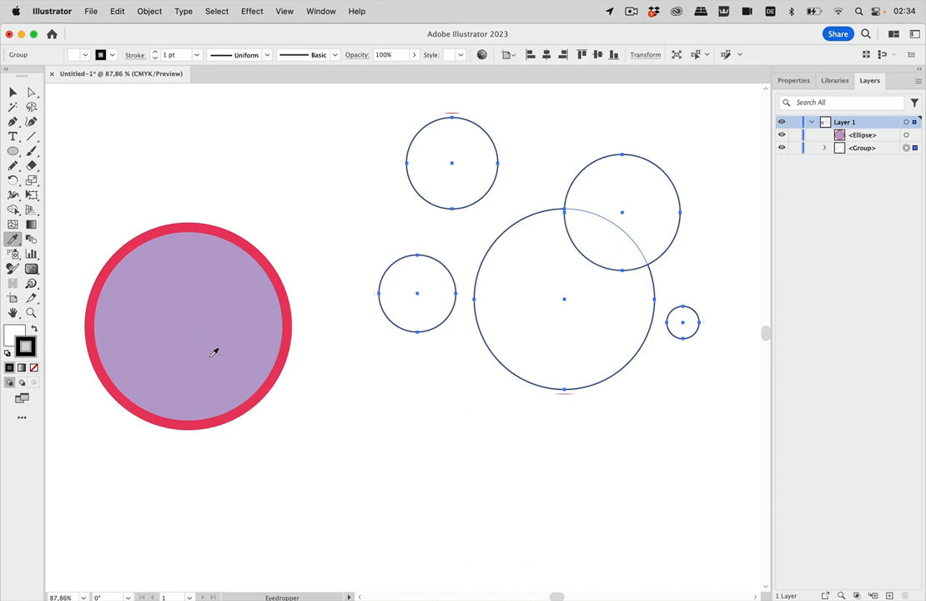
mouse_move(240, 333)
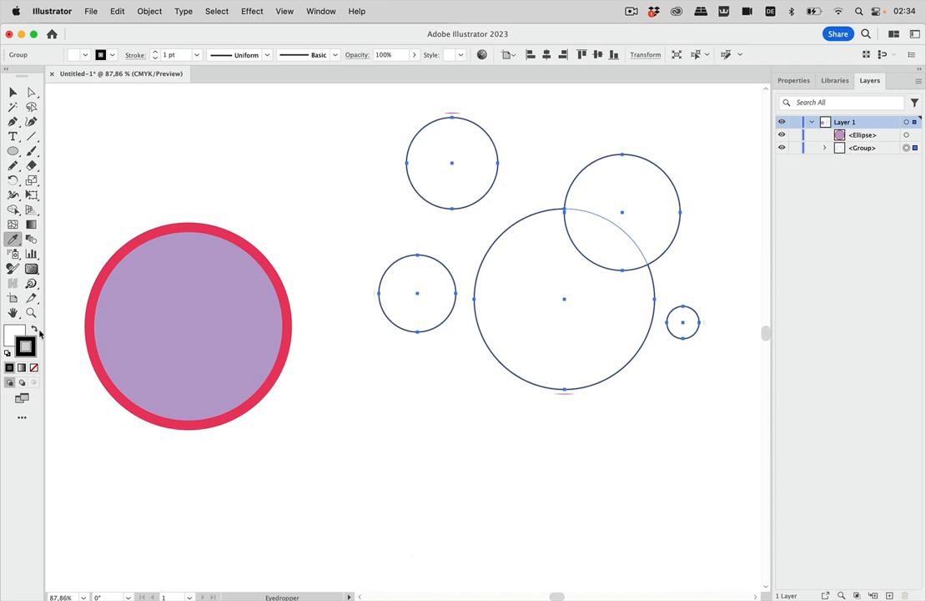
Sample the violet circle's fill onto the grouped circles and expand the group in Layers
click(18, 333)
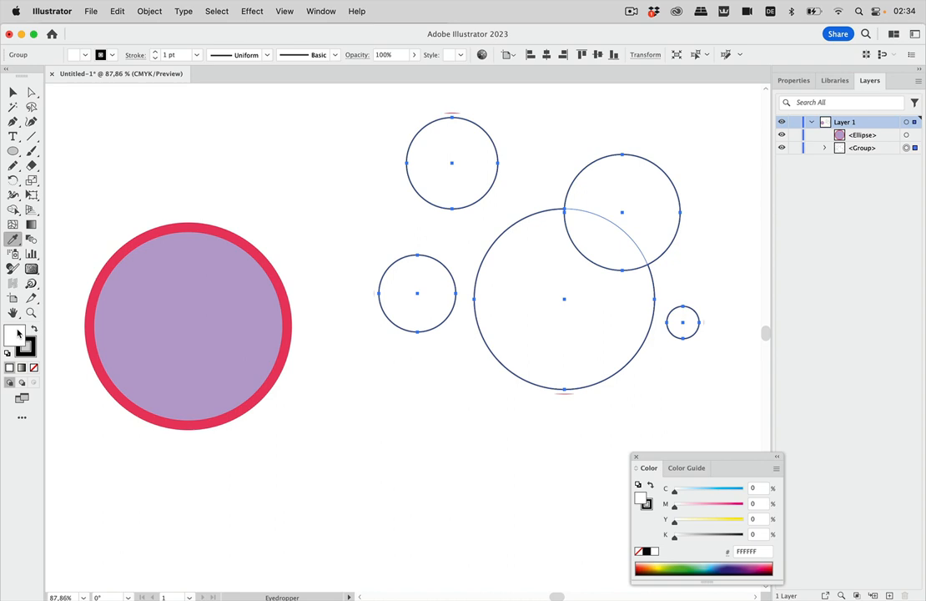
click(240, 276)
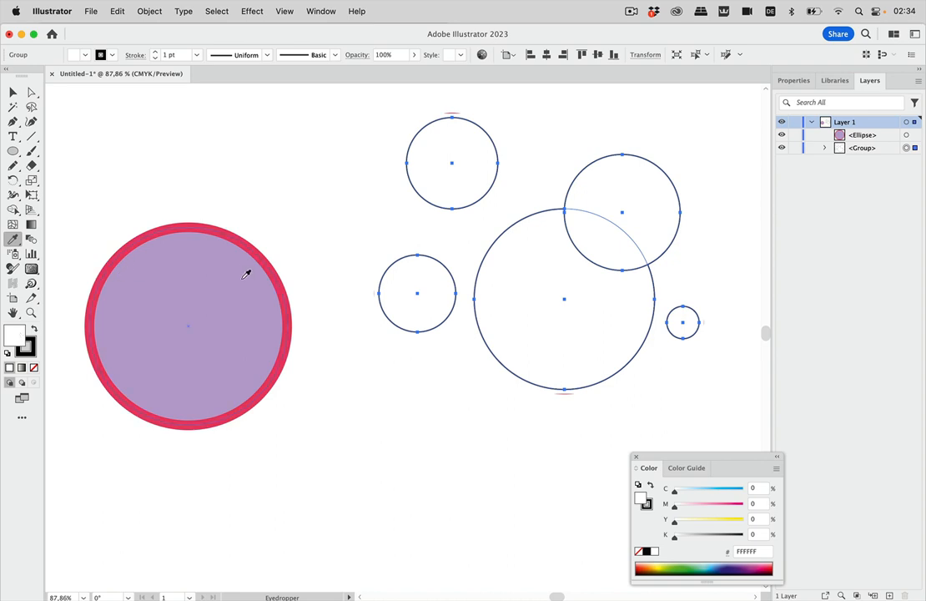
click(237, 277)
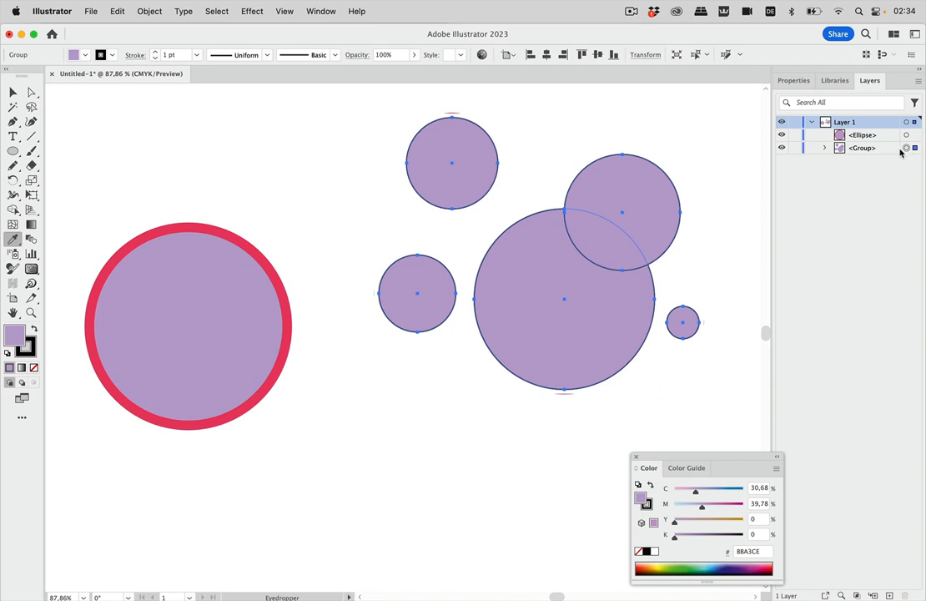
click(824, 147)
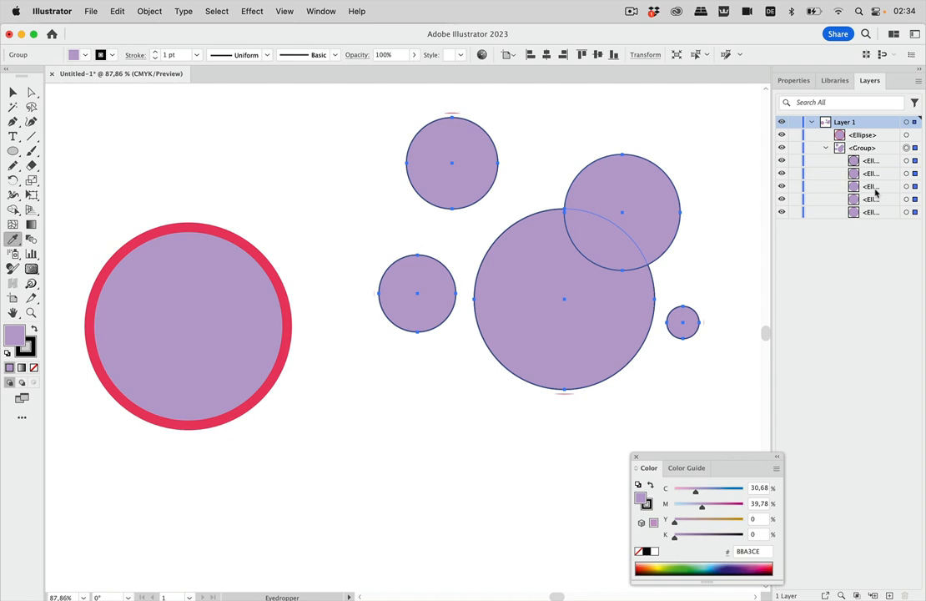
mouse_move(858, 274)
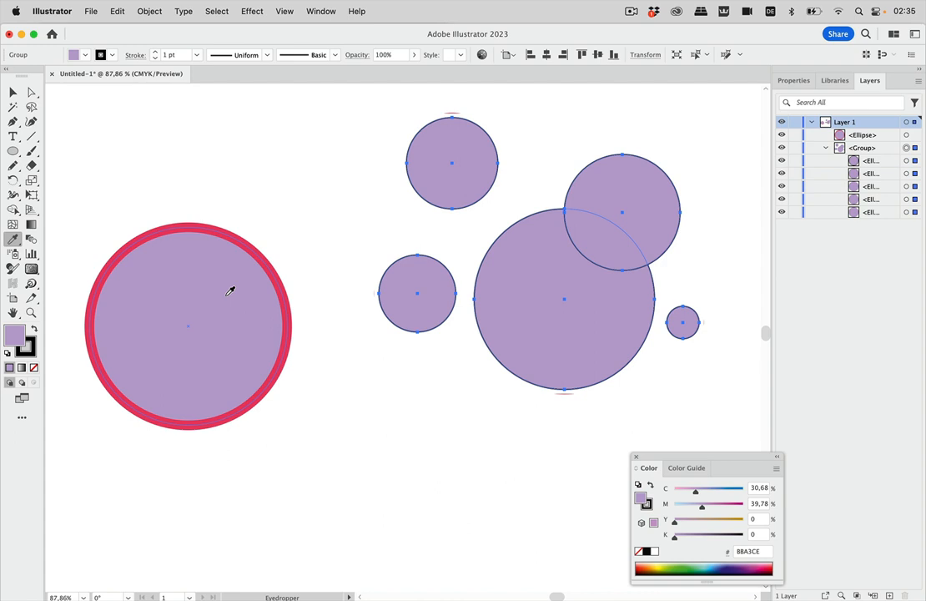
mouse_move(191, 302)
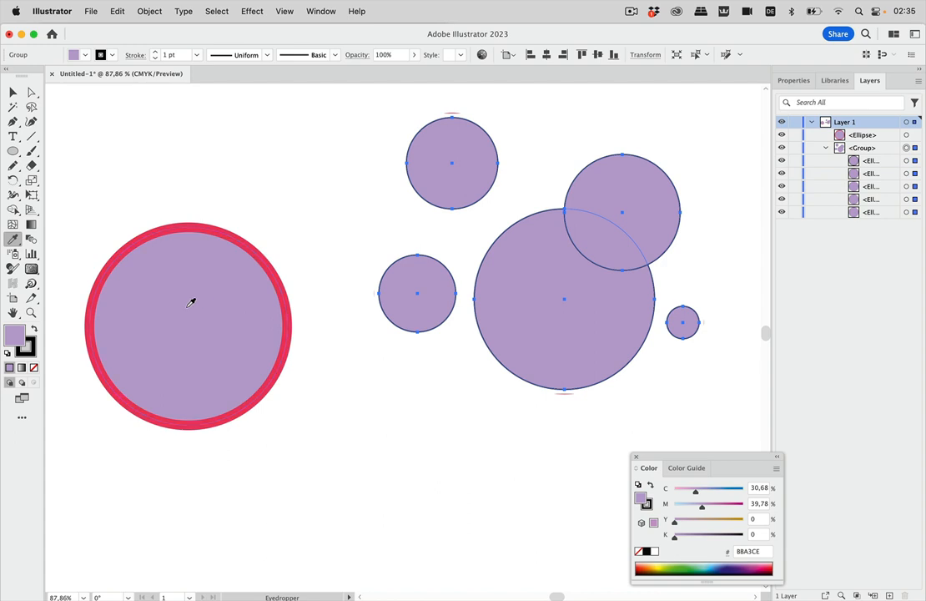
mouse_move(32, 354)
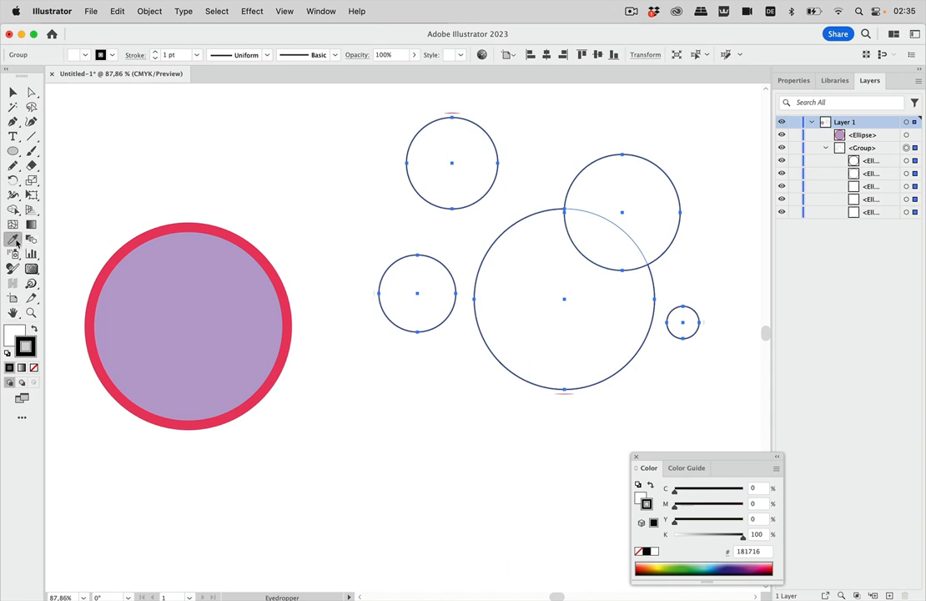
Review the Eyedropper's picked-up and applied appearance attributes, toggling the fill pickup setting
double_click(13, 240)
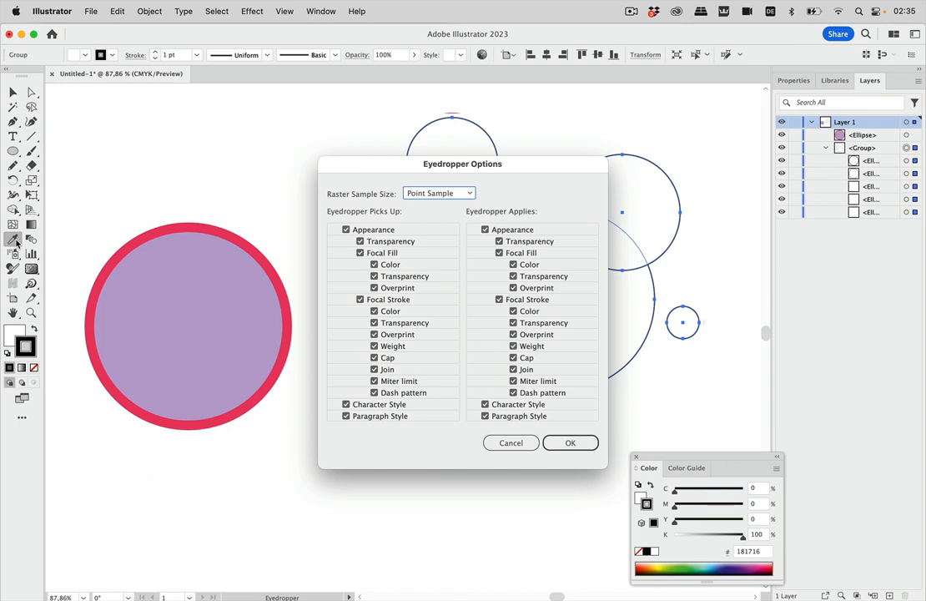
click(472, 230)
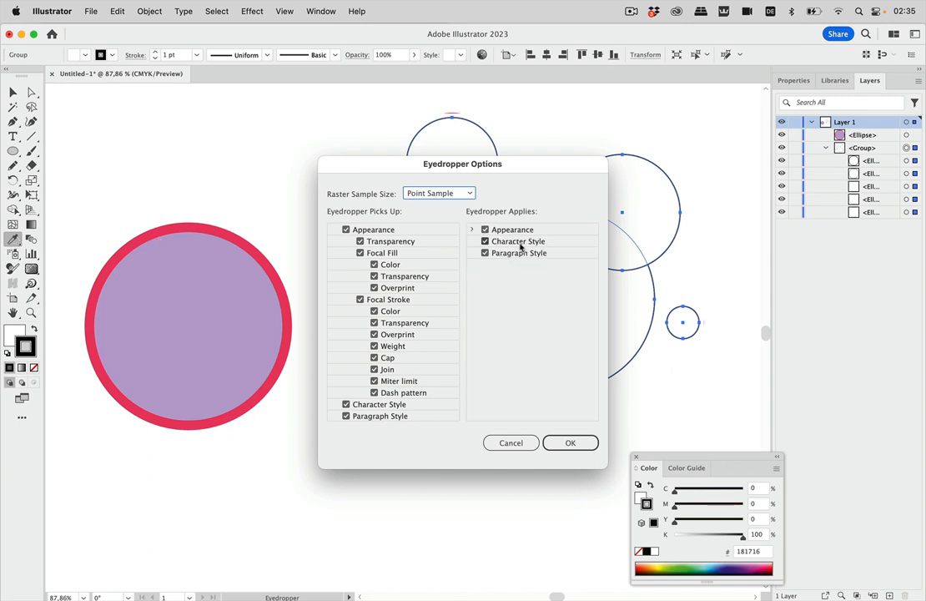
click(333, 231)
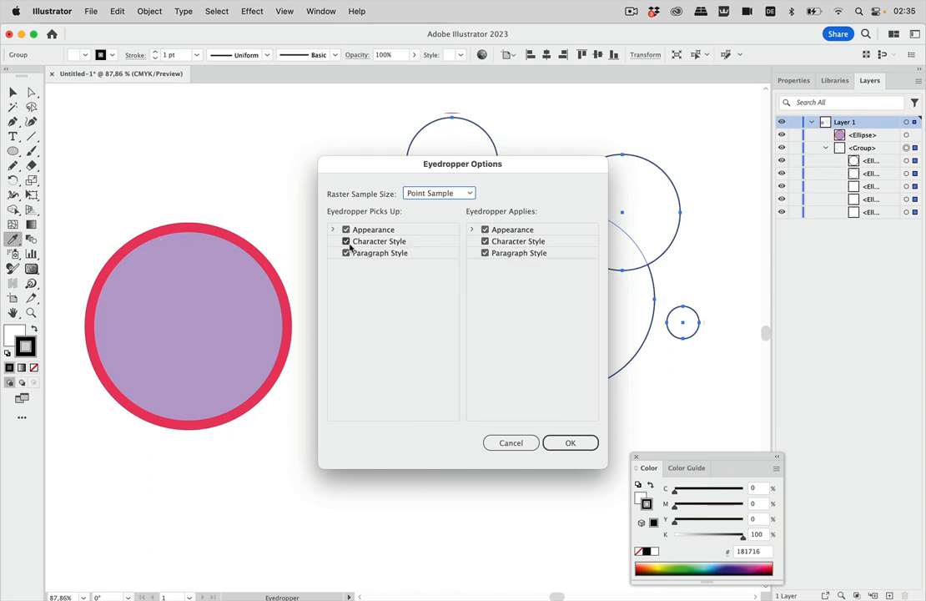
click(334, 231)
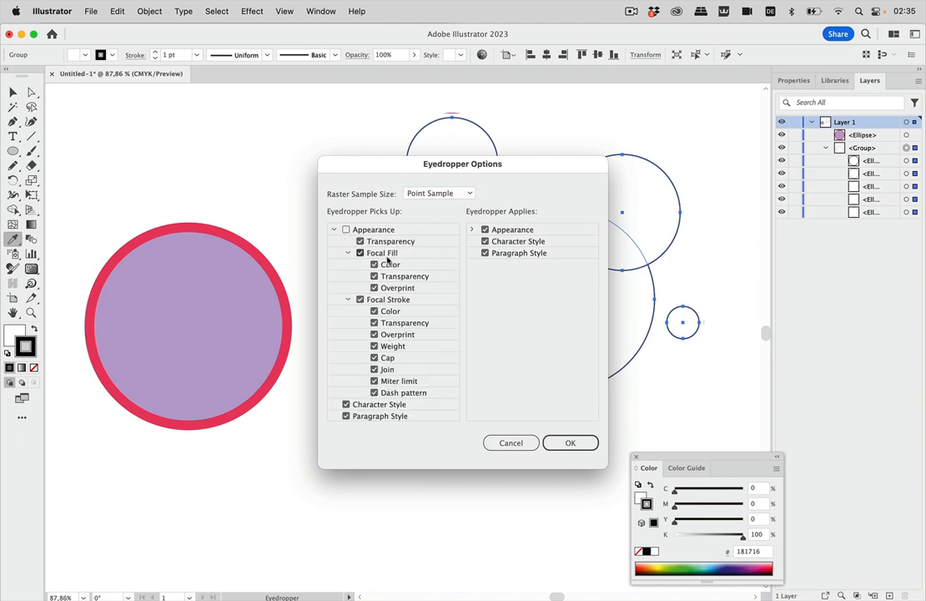
click(474, 230)
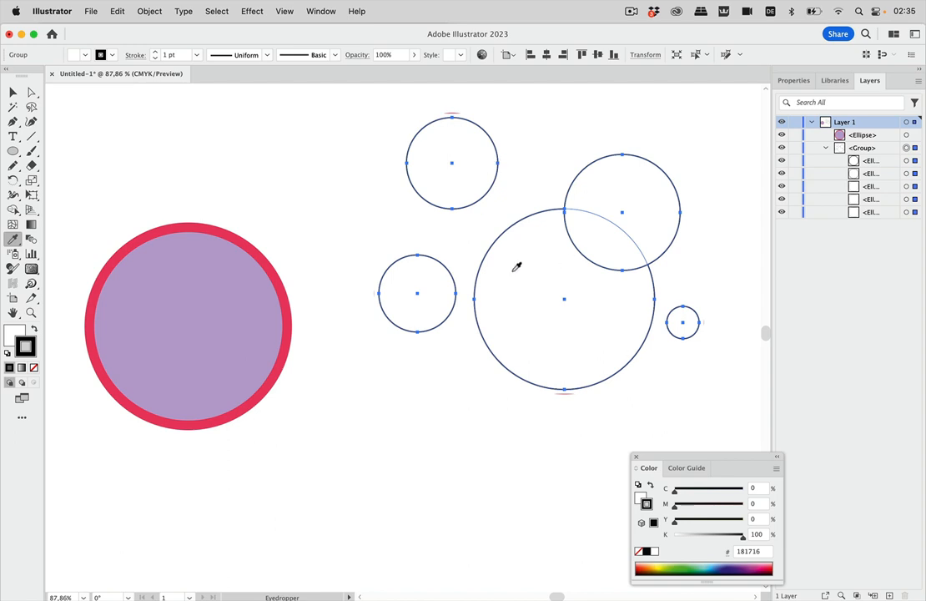
Show the Appearance panel listing the selected group's contents and opacity
click(321, 10)
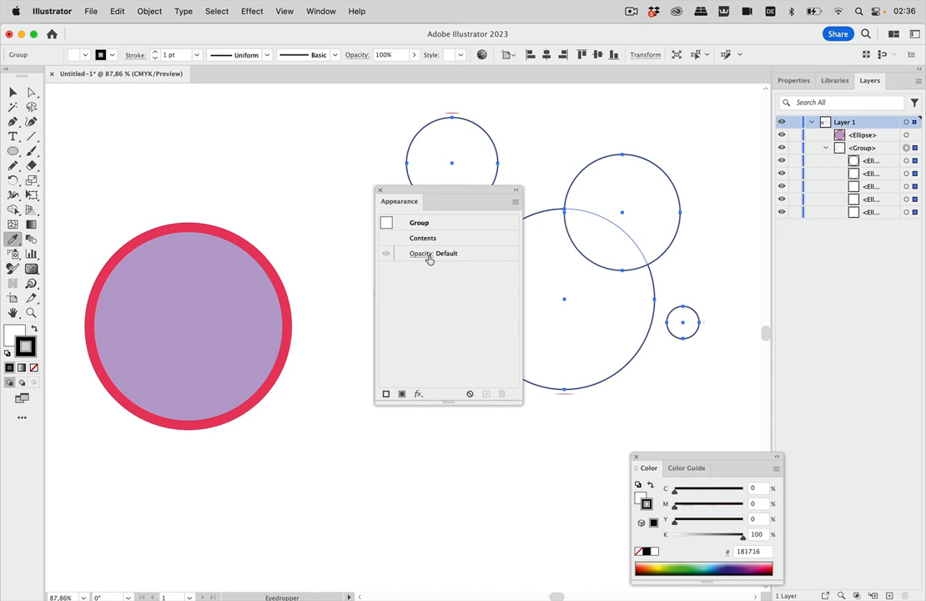
mouse_move(413, 333)
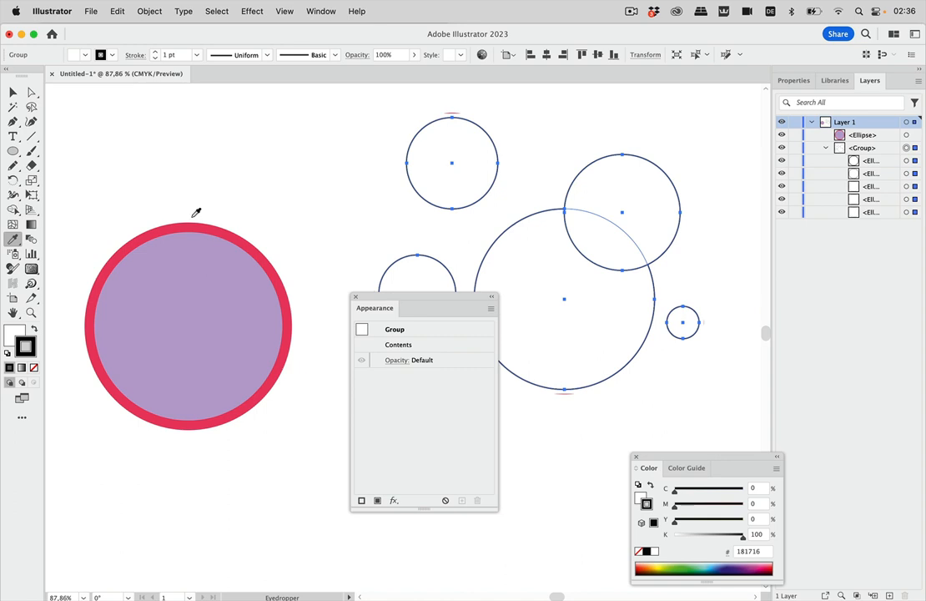
mouse_move(15, 243)
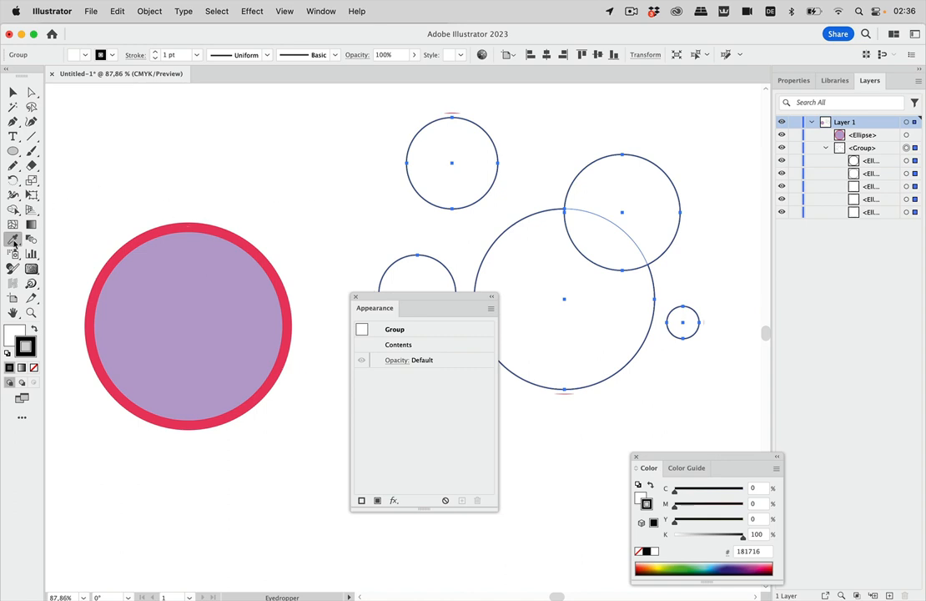
double_click(13, 240)
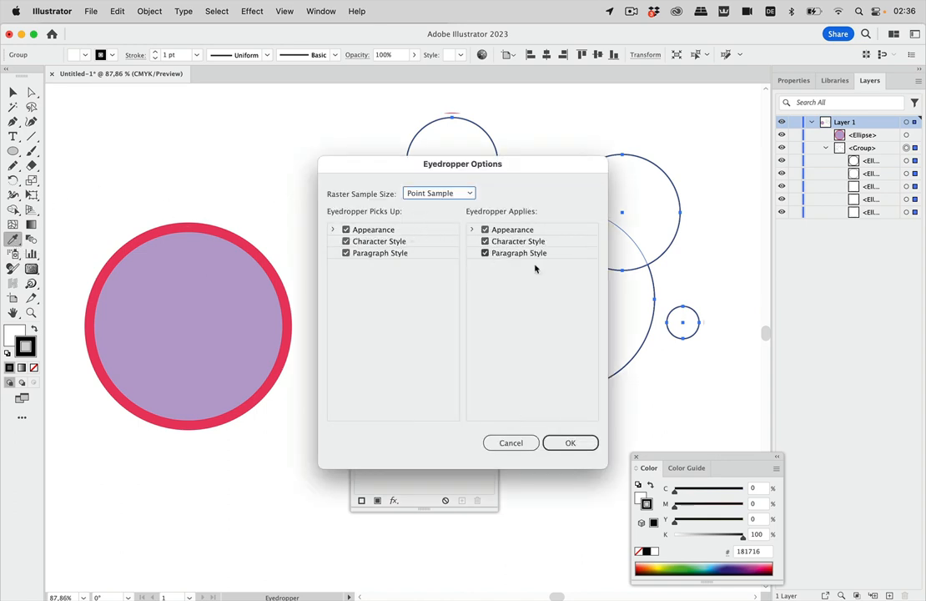
click(570, 442)
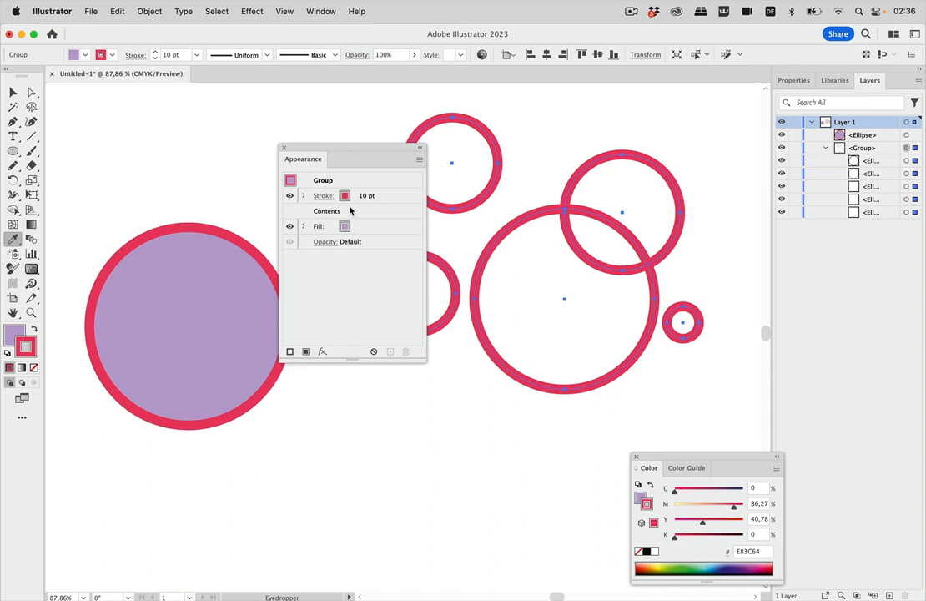
mouse_move(382, 199)
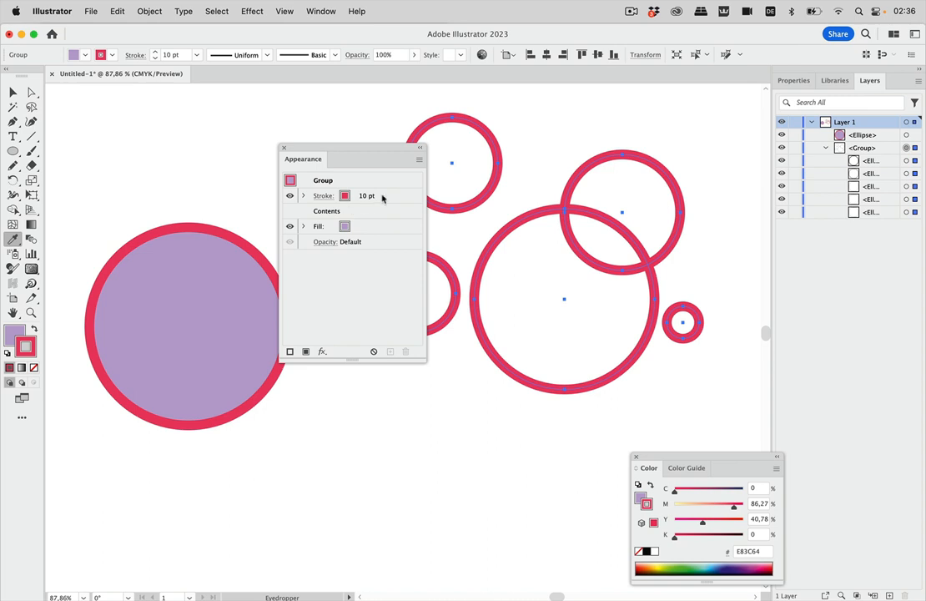
mouse_move(349, 220)
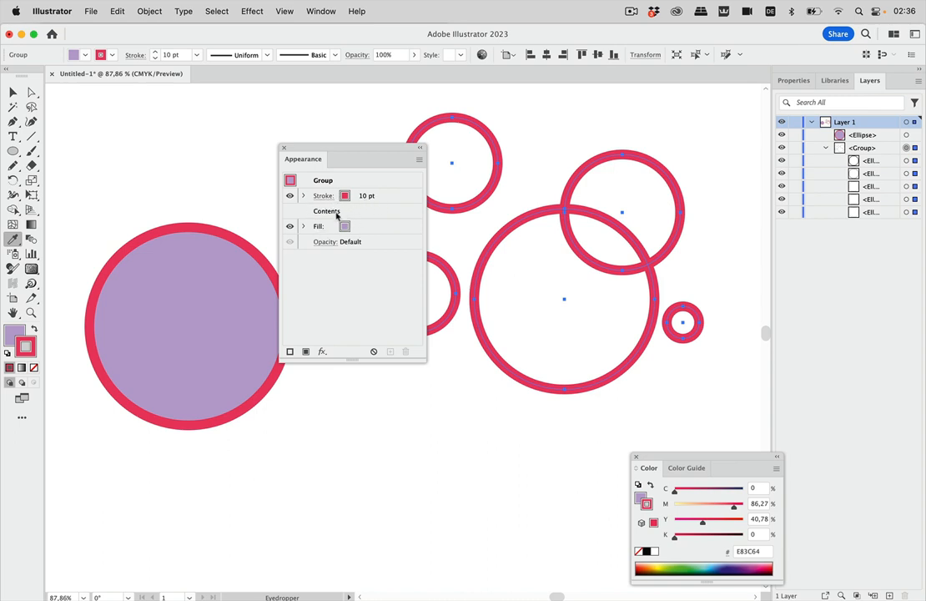
mouse_move(412, 224)
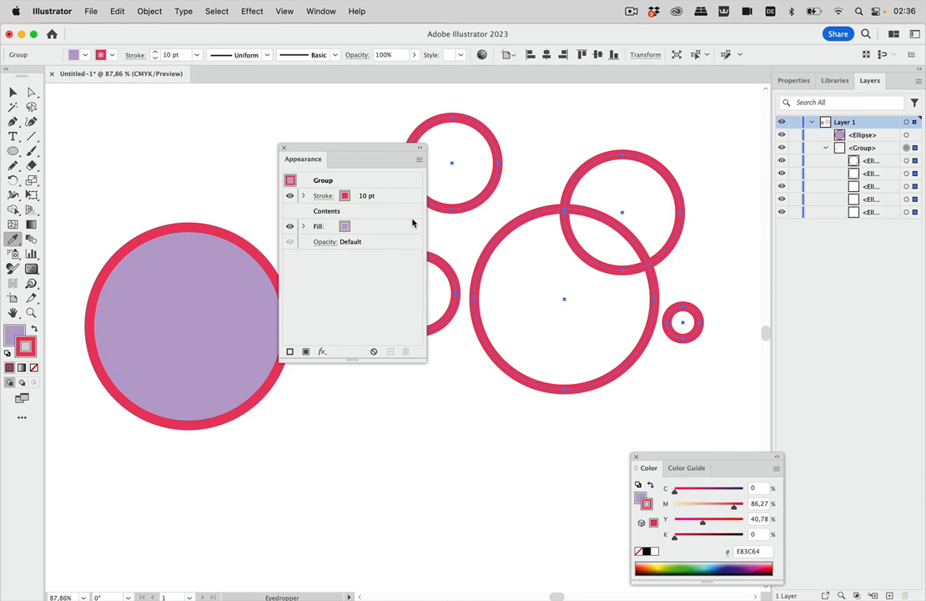
mouse_move(574, 250)
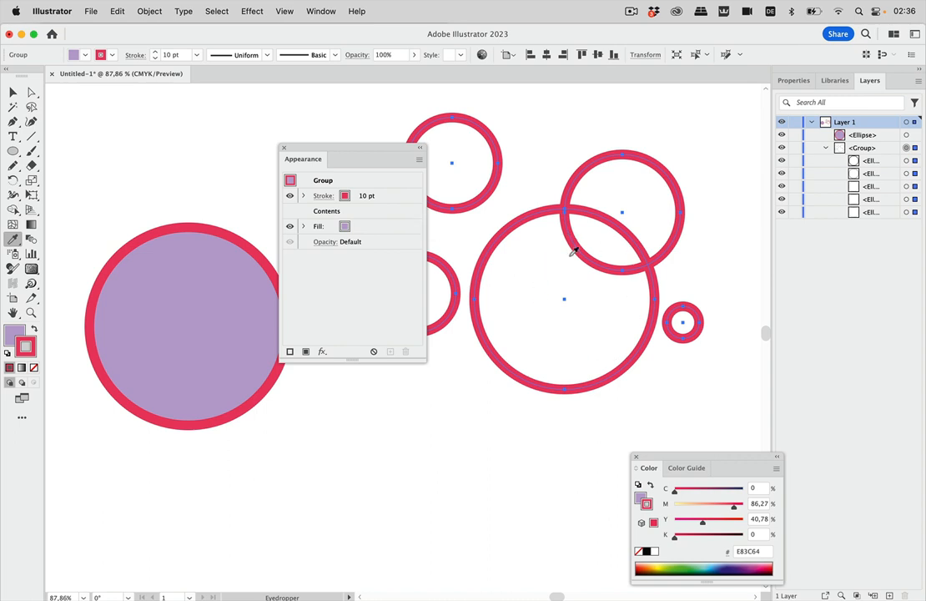
mouse_move(579, 298)
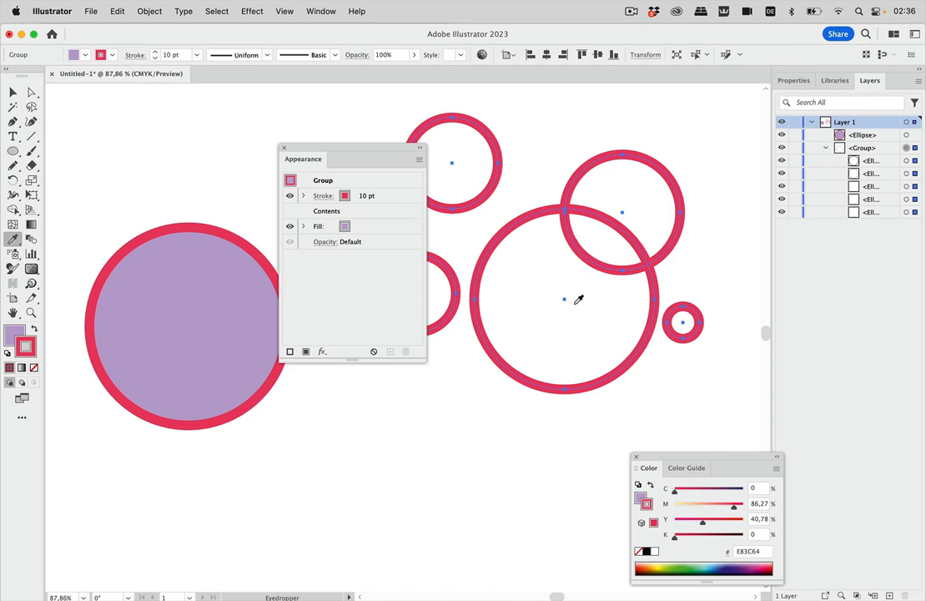
mouse_move(574, 277)
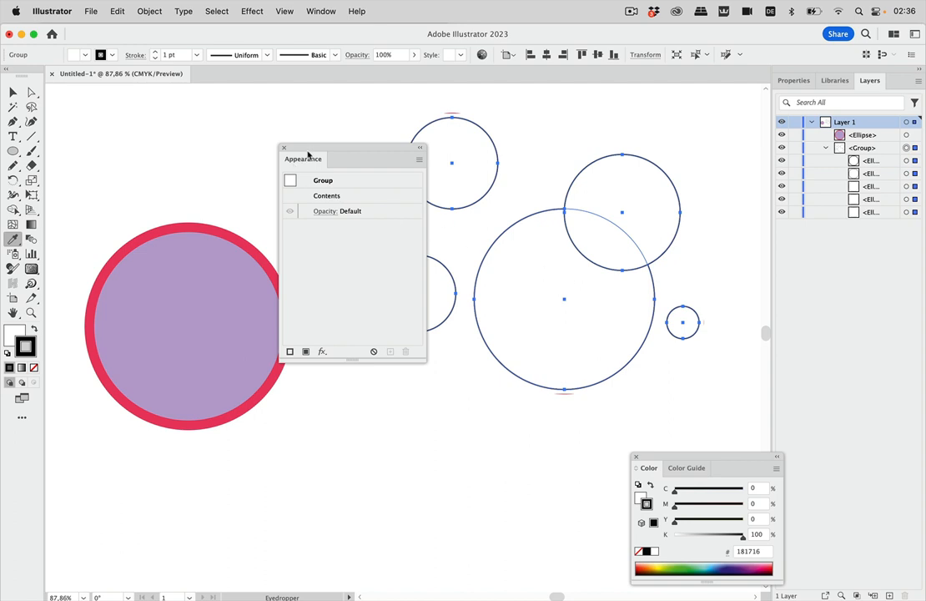
In Eyedropper options, uncheck Focal Fill and Focal Stroke under Appearance and confirm with OK
drag(304, 159, 380, 442)
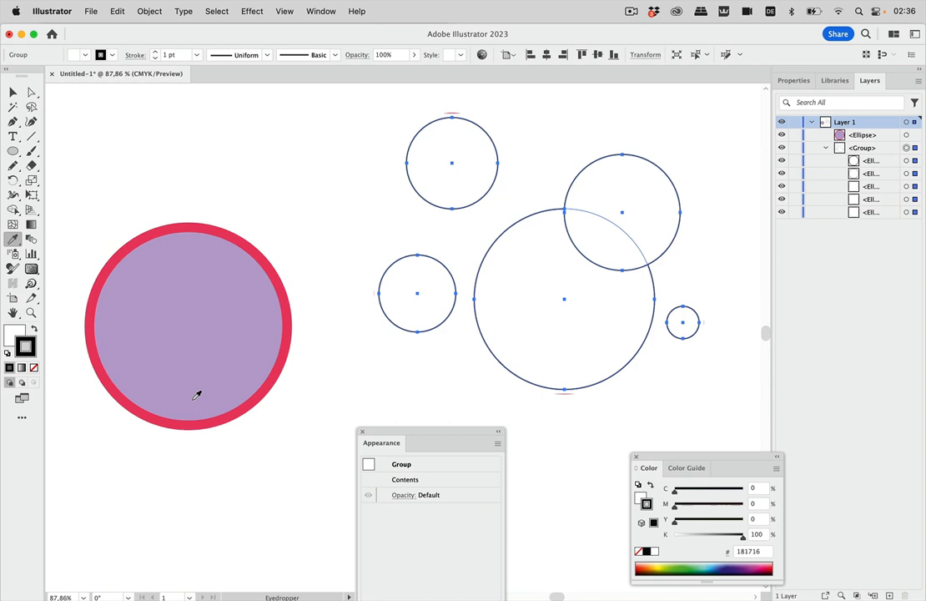
double_click(13, 238)
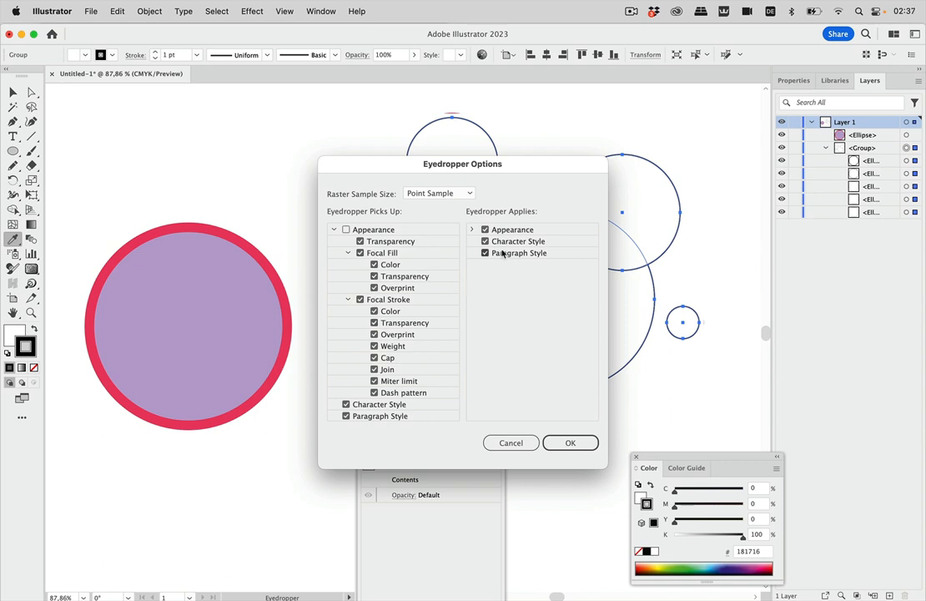
click(472, 230)
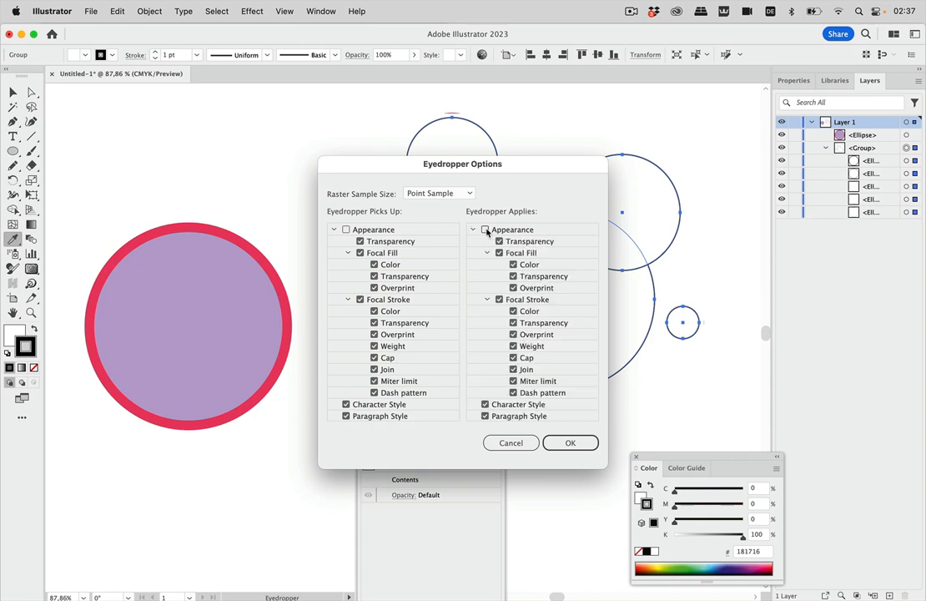
click(474, 230)
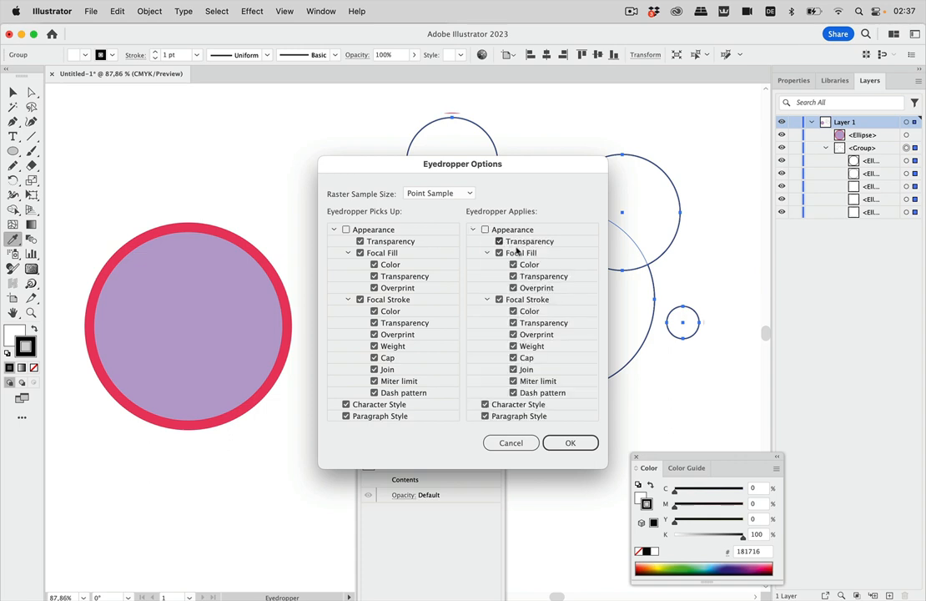
click(499, 254)
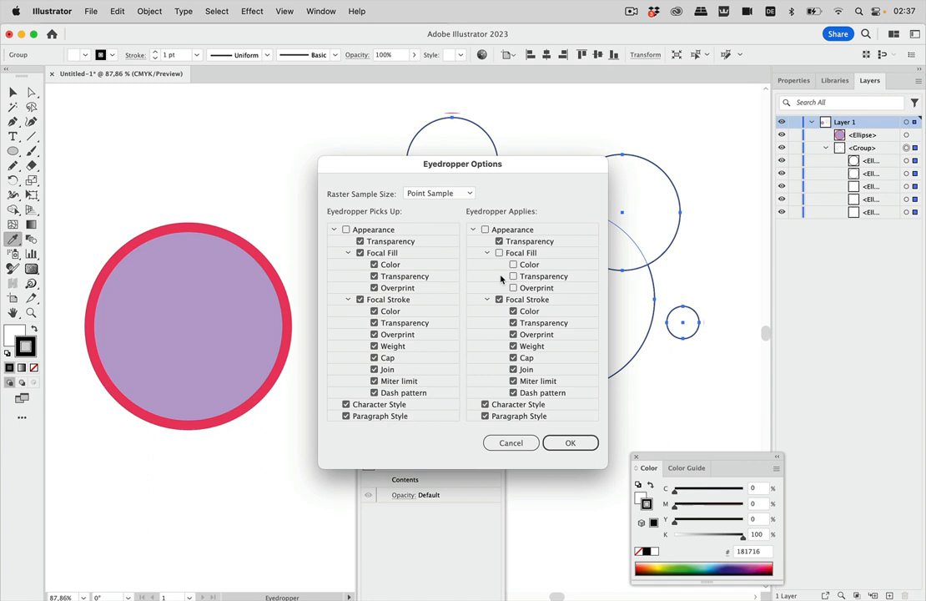
click(501, 298)
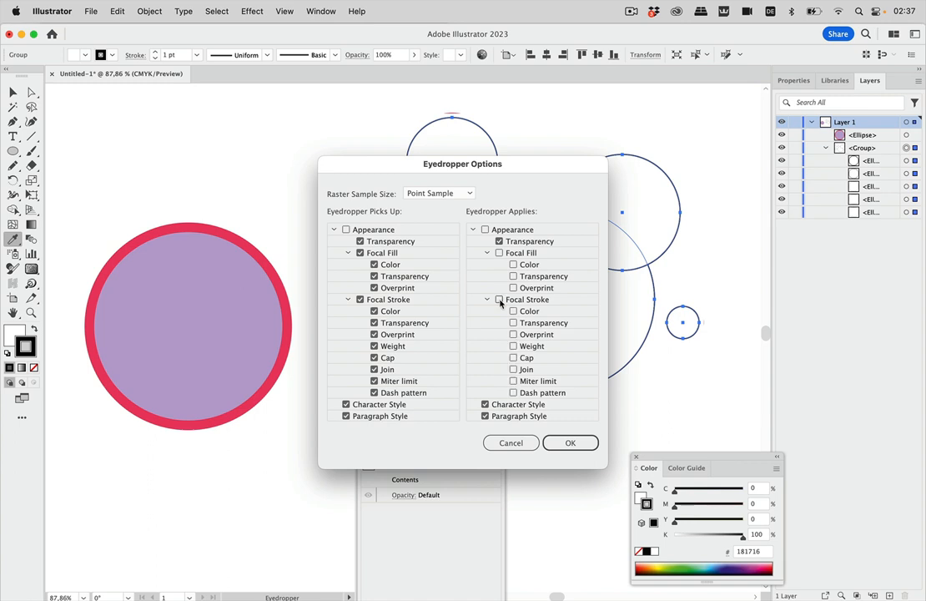
click(570, 442)
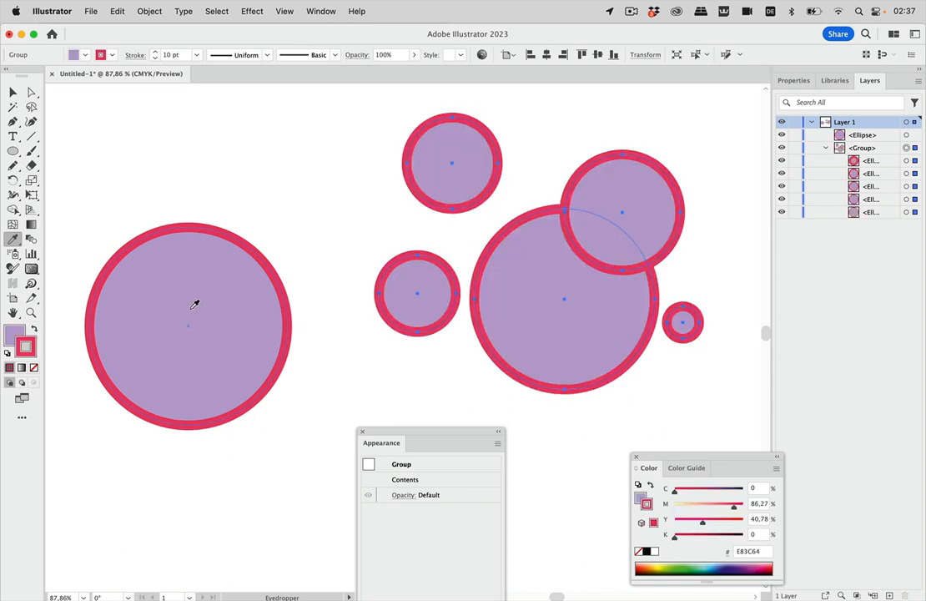
mouse_move(475, 337)
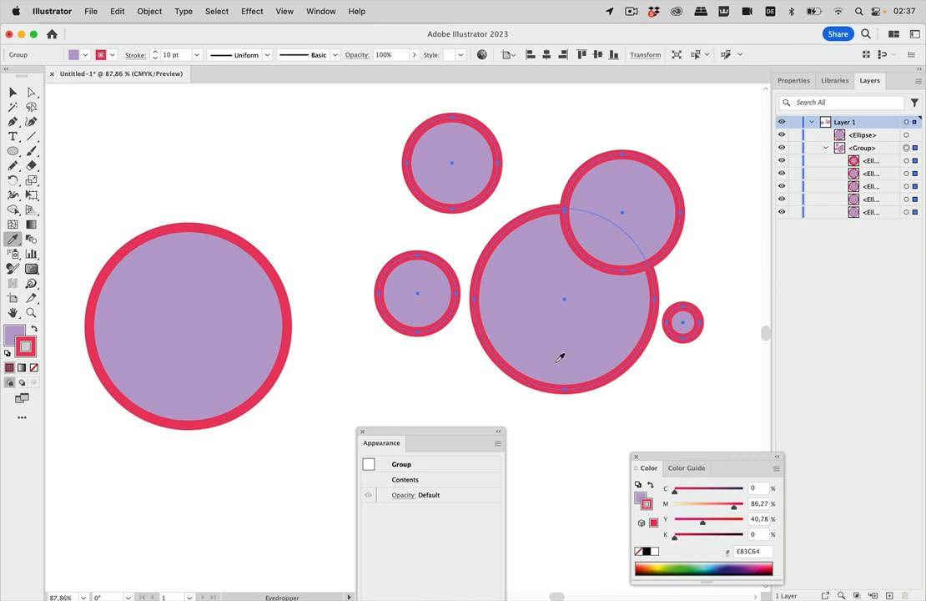
mouse_move(527, 171)
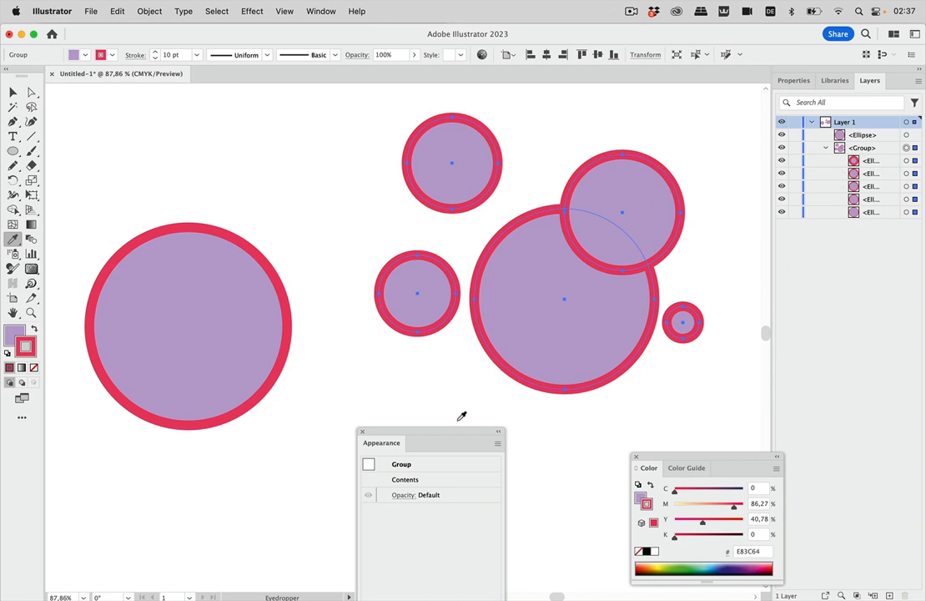
Move the Appearance panel up beside the circles now matching the violet-and-red sample
drag(380, 442, 370, 351)
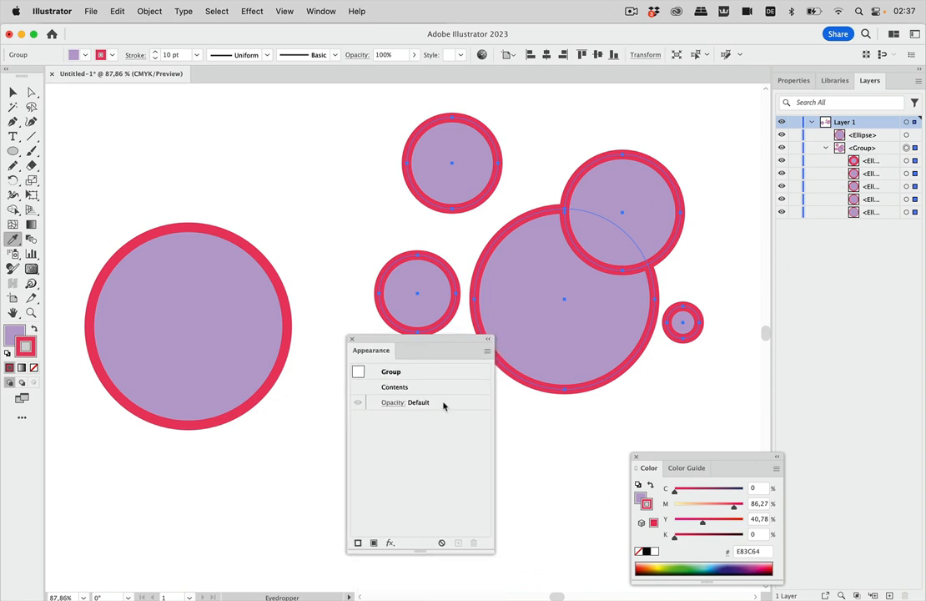
mouse_move(341, 321)
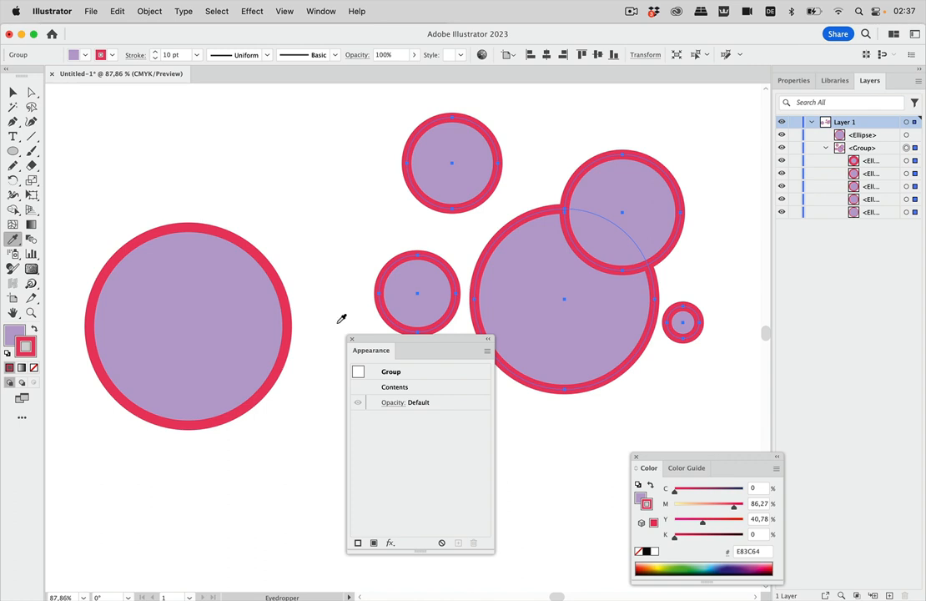